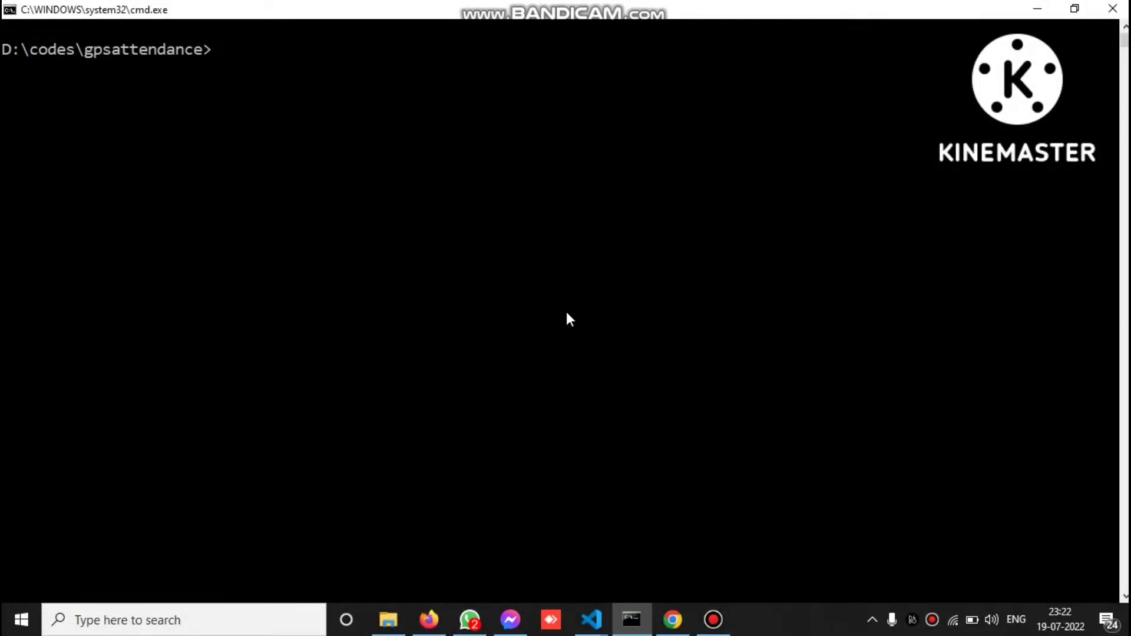
Run 'cordova plugin add cordova-plugin-iroot' in the project folder to install the plugin
text(cordova plugin add cordova-plugin-iroot)
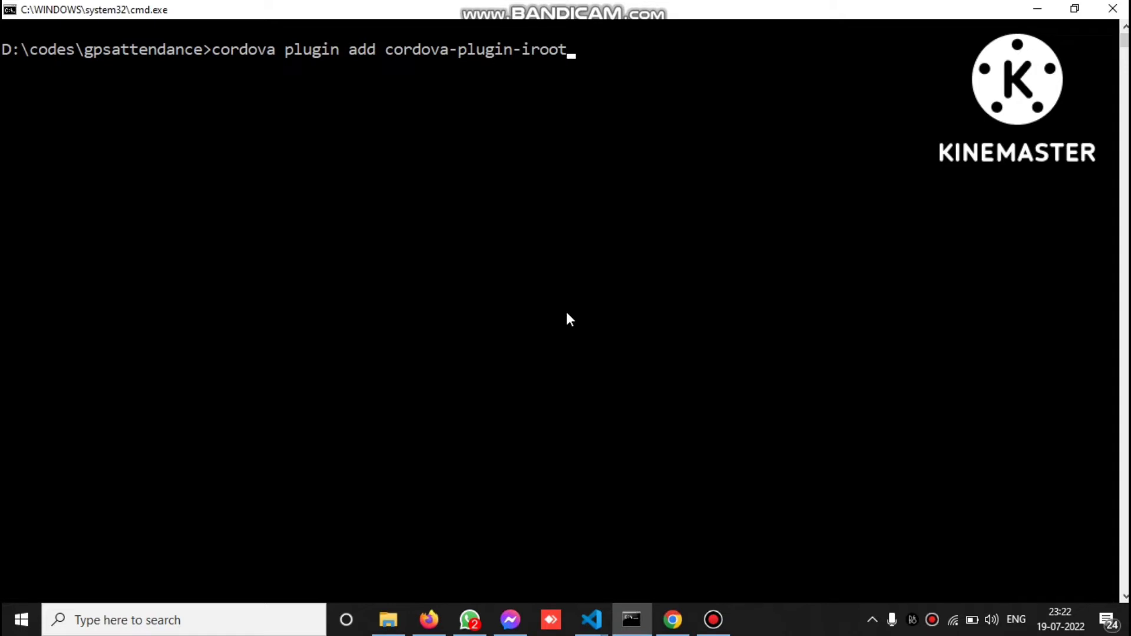
key(Return)
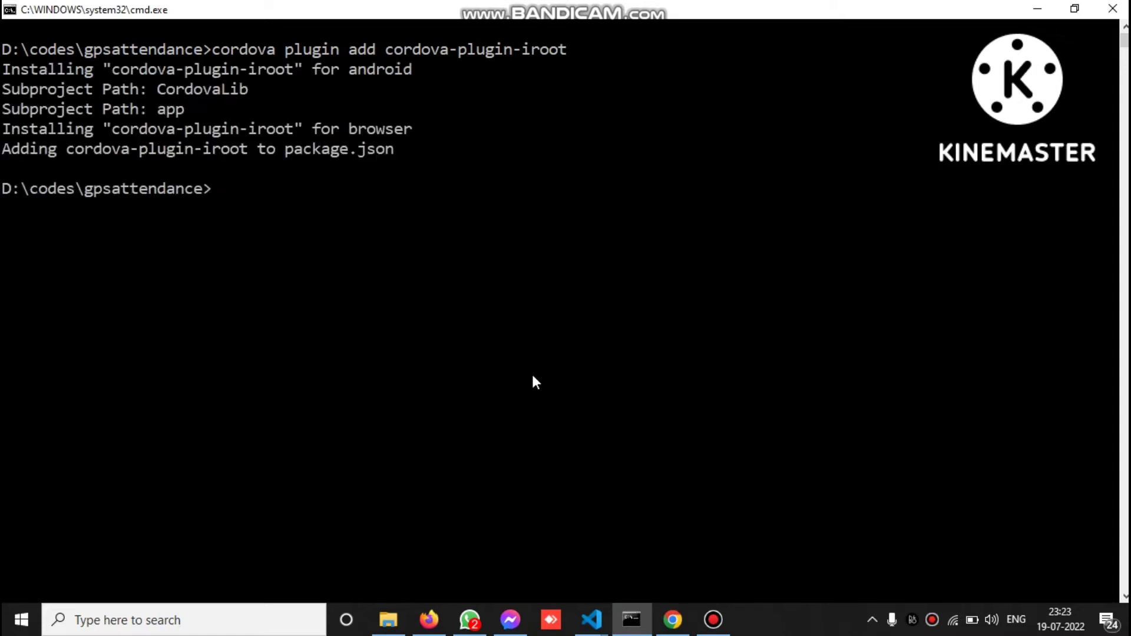
Switch to VS Code and load src/app/login/login.page.ts with its empty ionViewWillEnter method
click(590, 619)
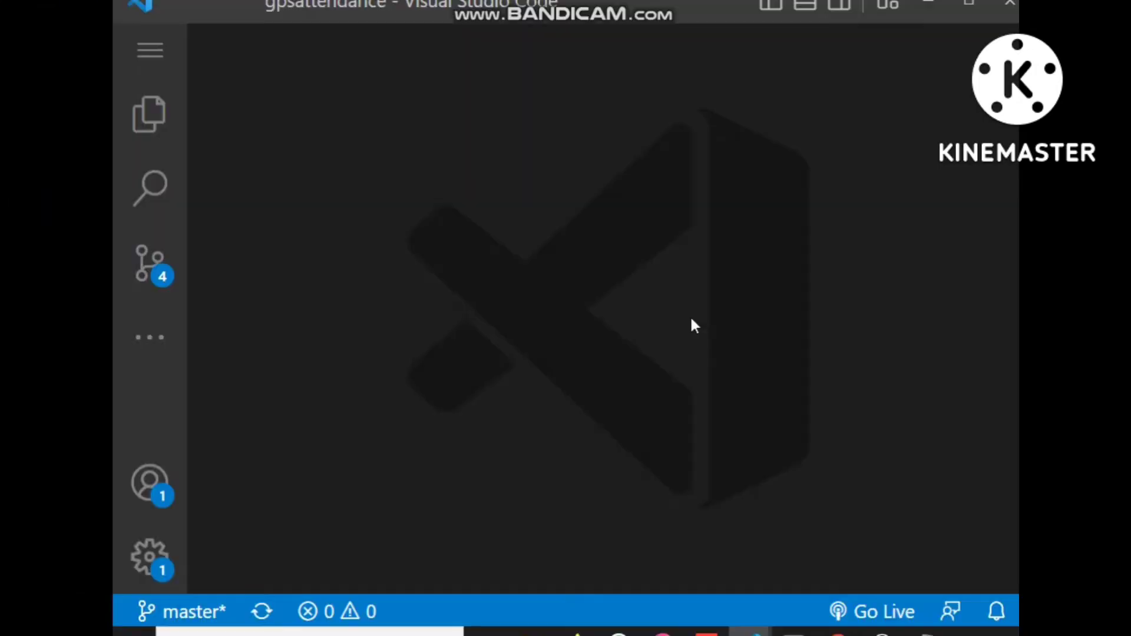
click(150, 114)
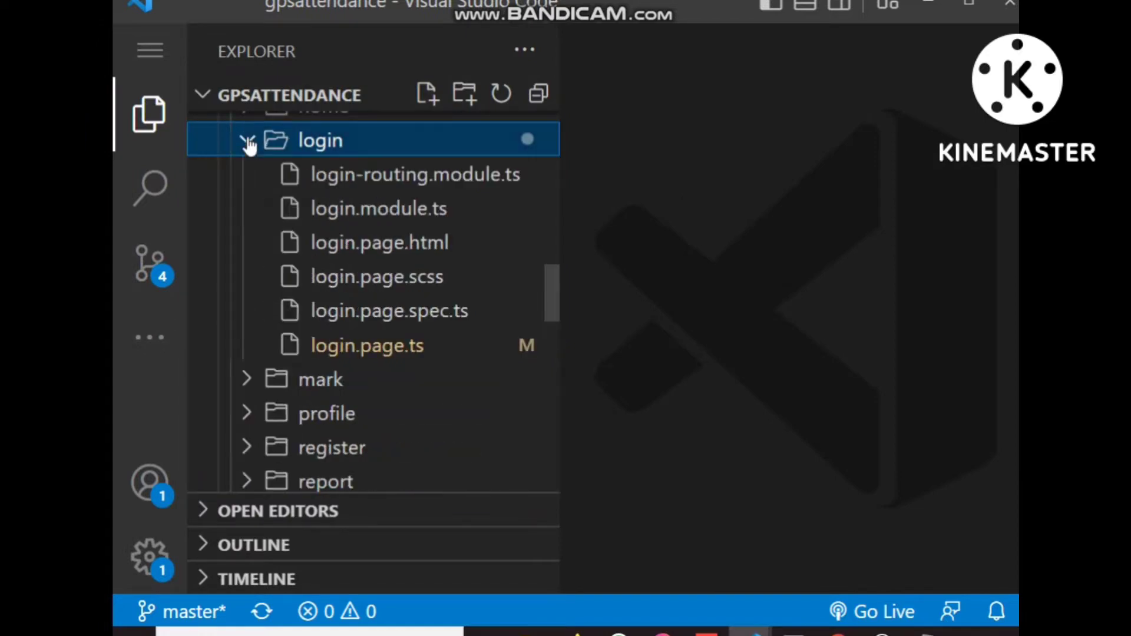
mouse_move(367, 345)
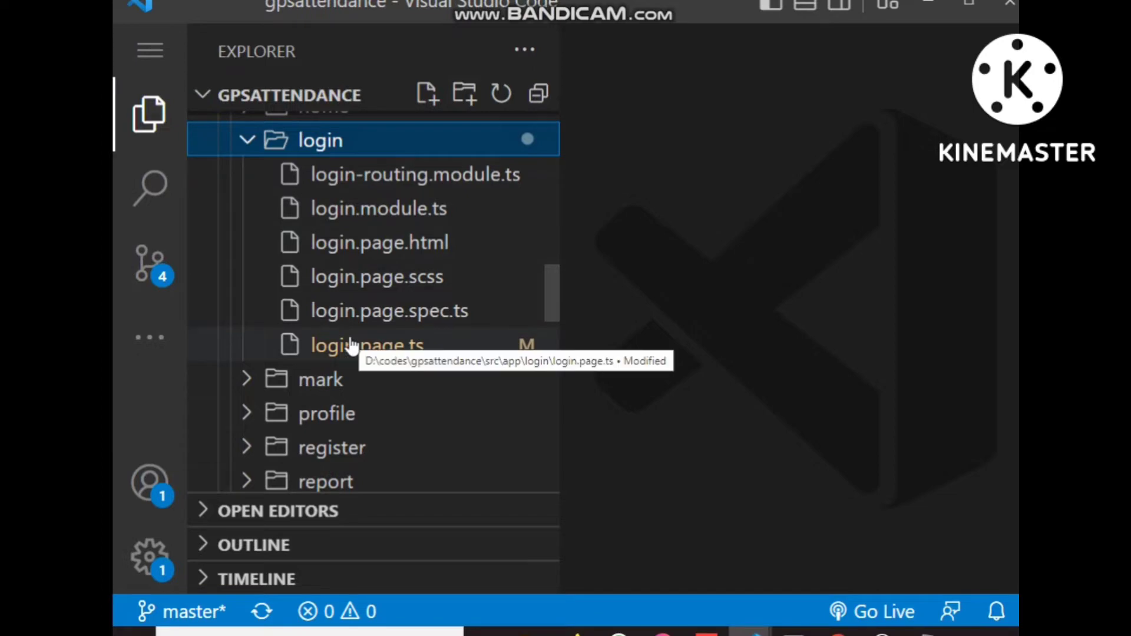
click(367, 345)
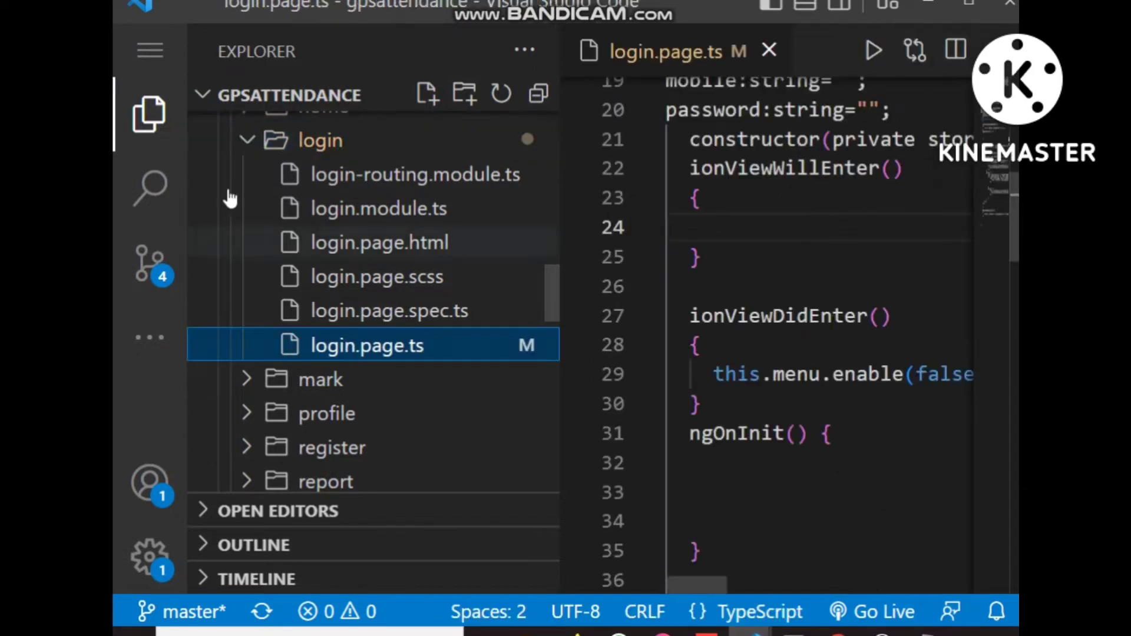
click(150, 115)
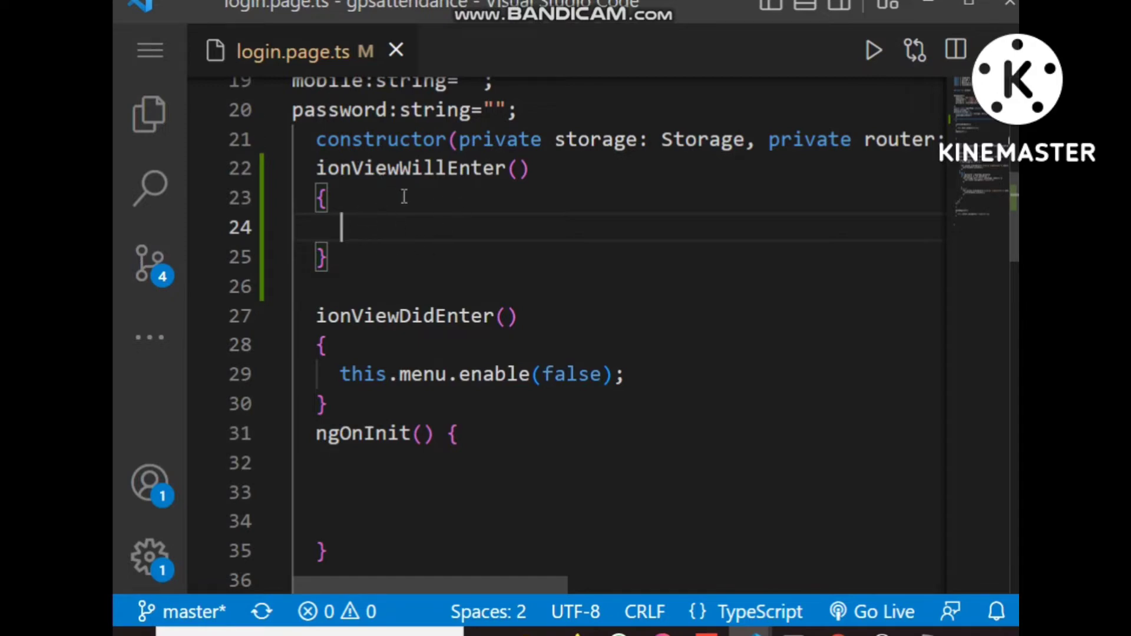
Add 'declare var IRoot;' below 'declare var window;' at the top of login.page.ts
scroll(up, 3)
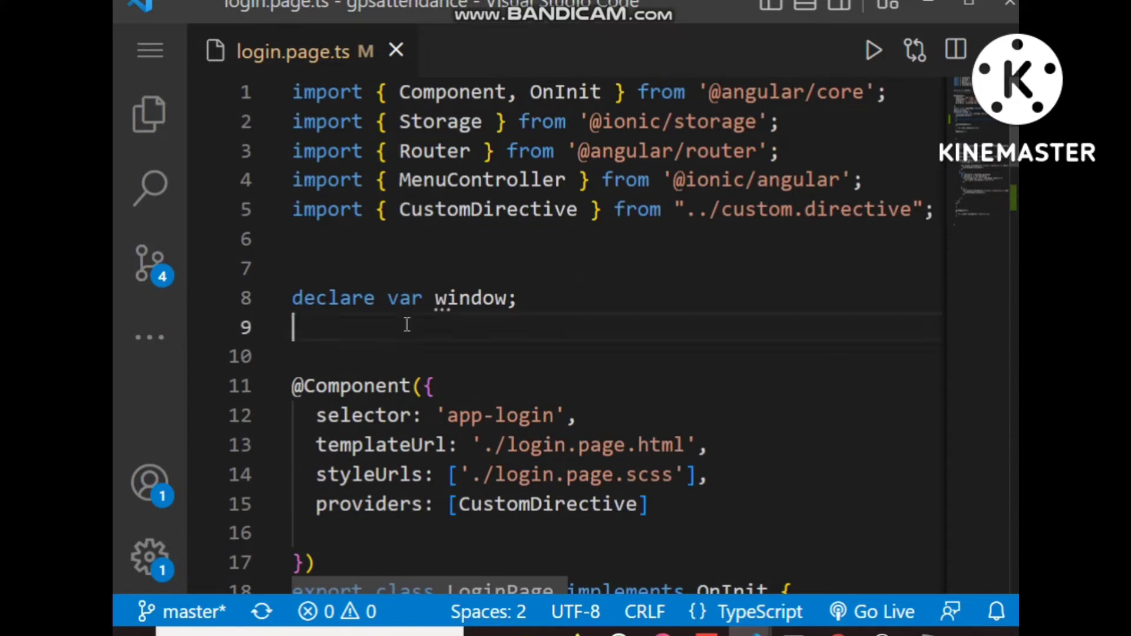
text(declare var)
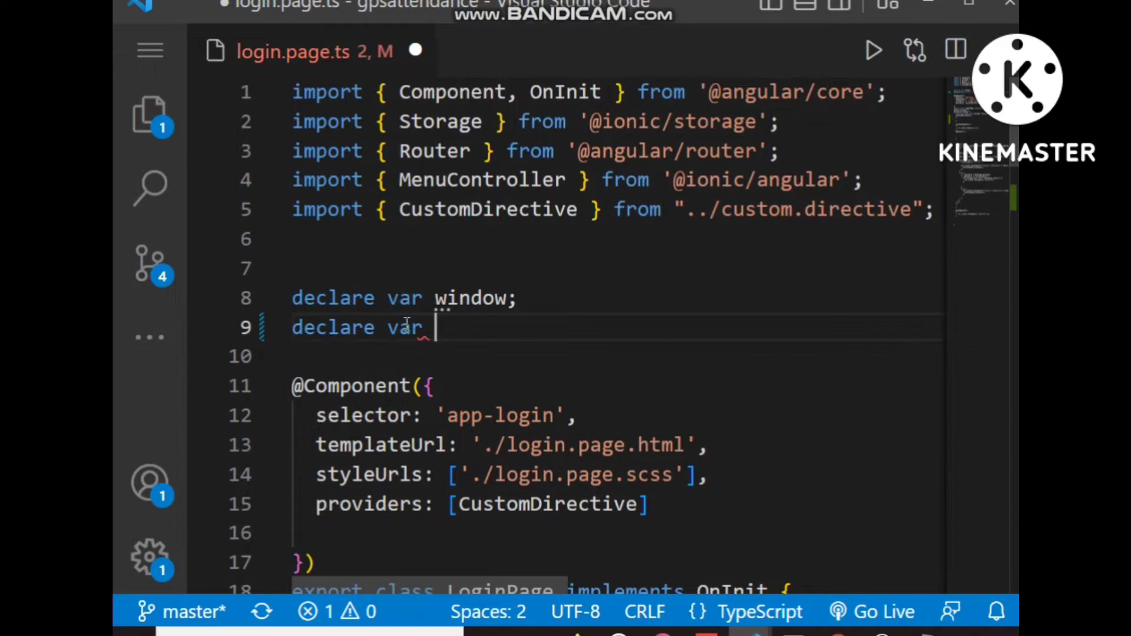
text(IRoot)
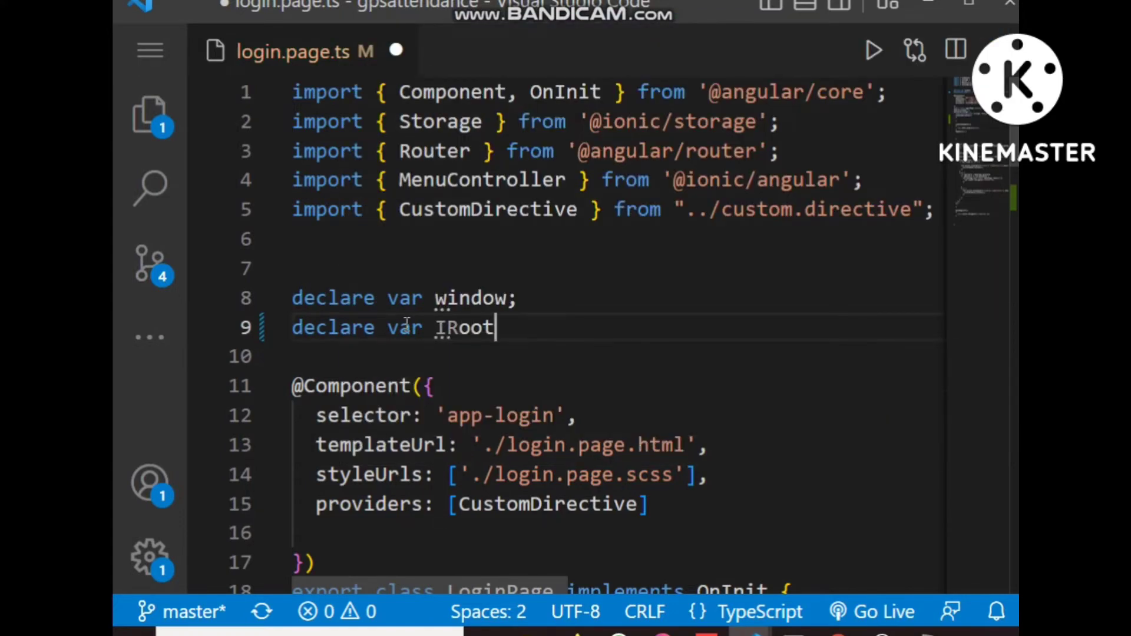
text(;)
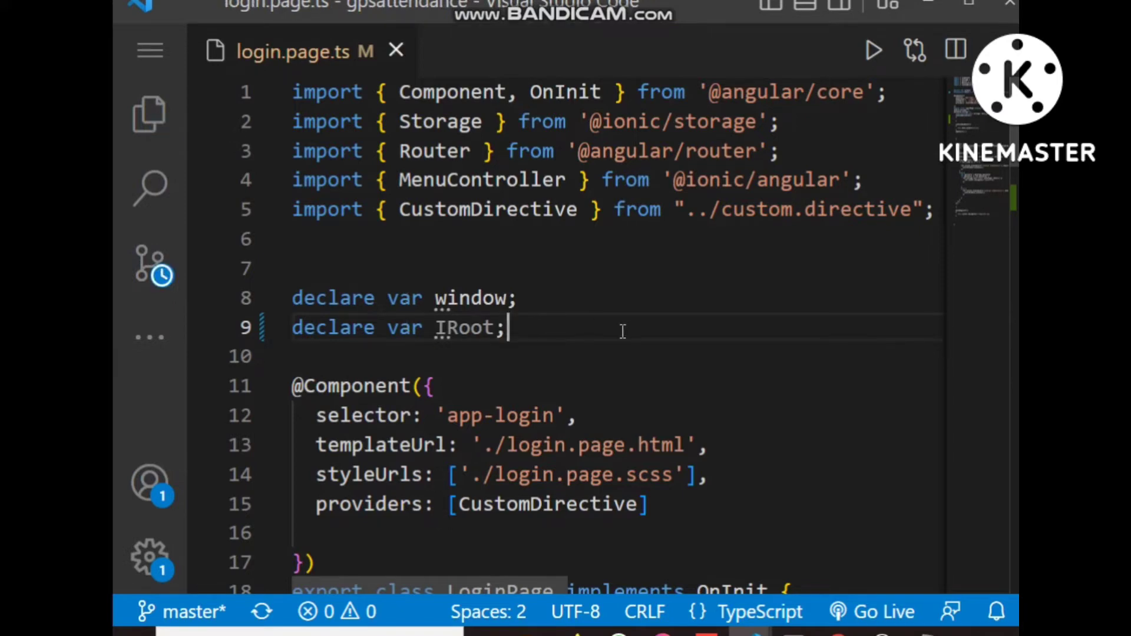
scroll(down, 3)
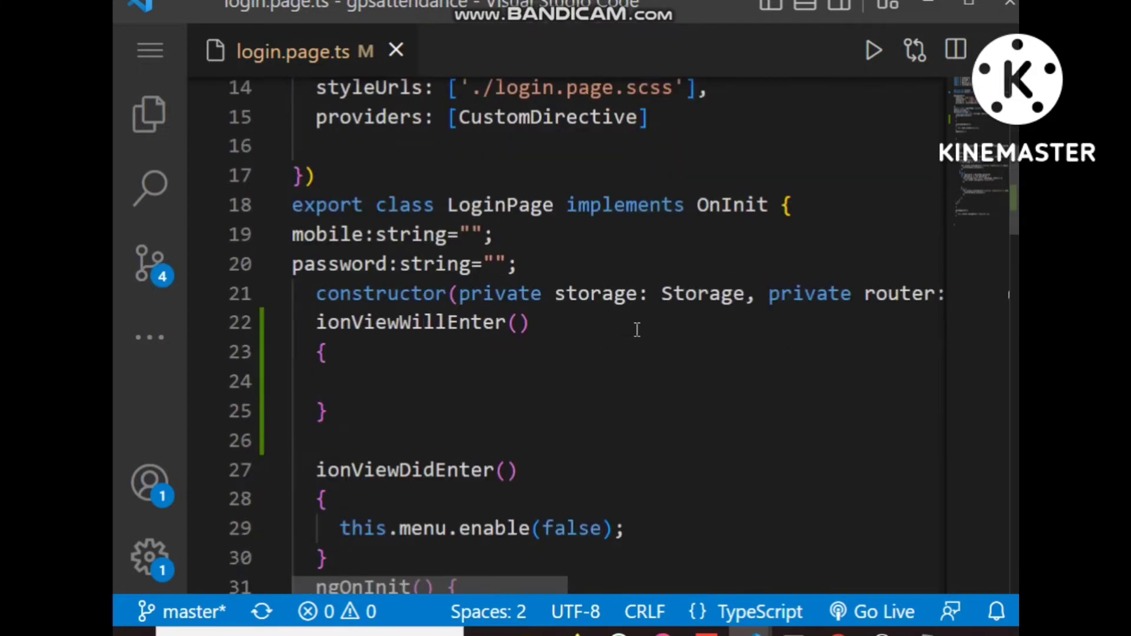
Fill ionViewWillEnter with the IRoot.isRooted callback and its rooted, else and error alerts
click(397, 381)
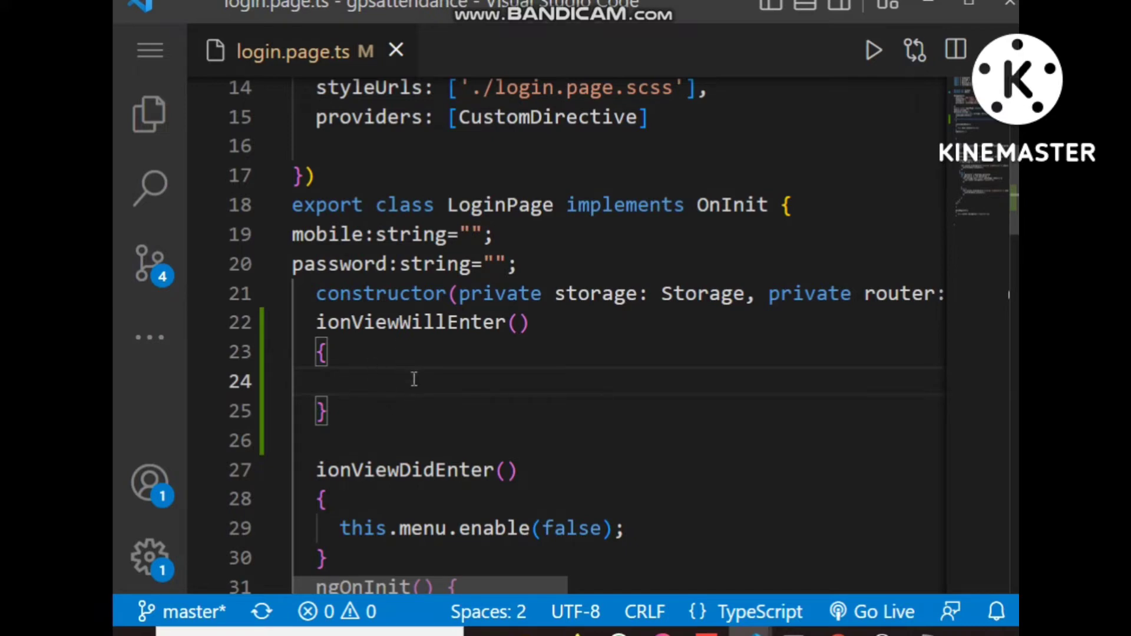
scroll(down, 3)
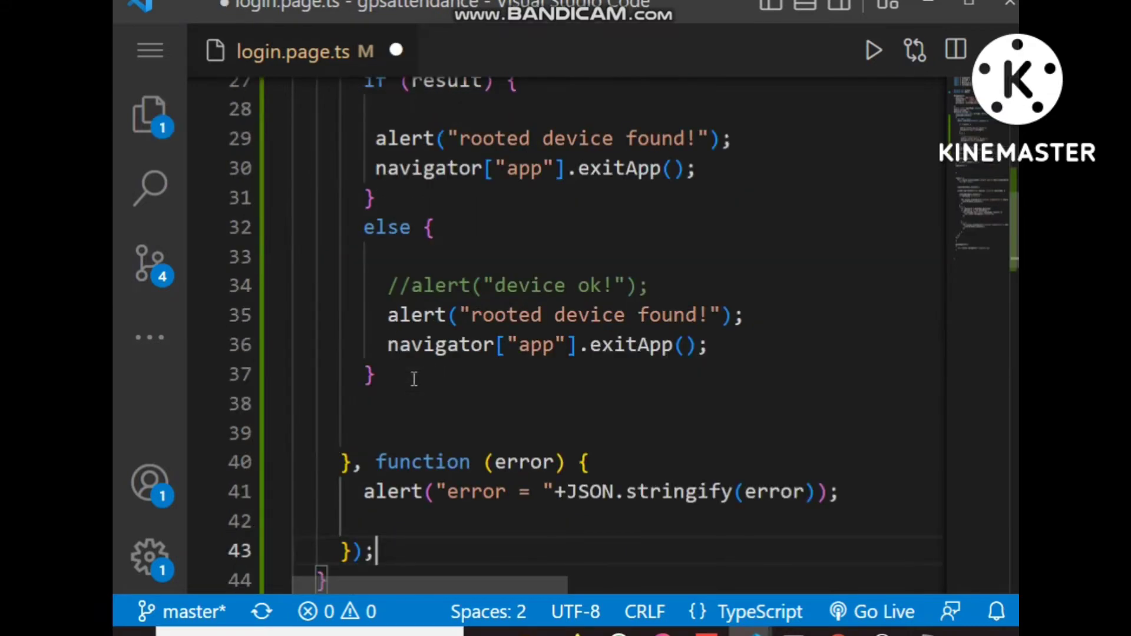
scroll(up, 3)
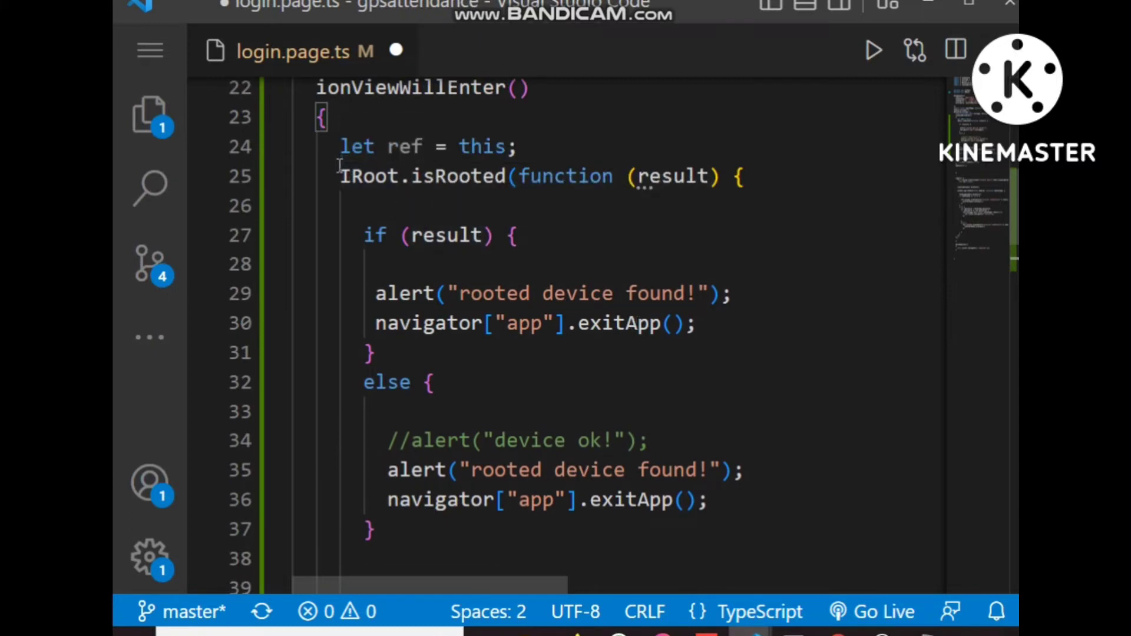
mouse_move(367, 176)
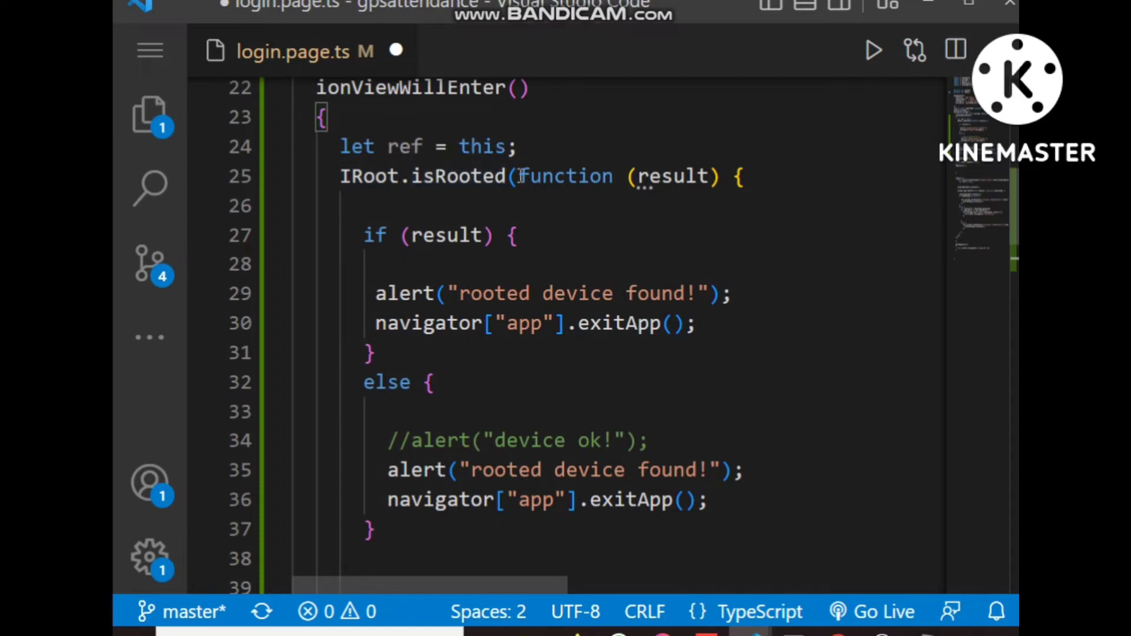
mouse_move(670, 175)
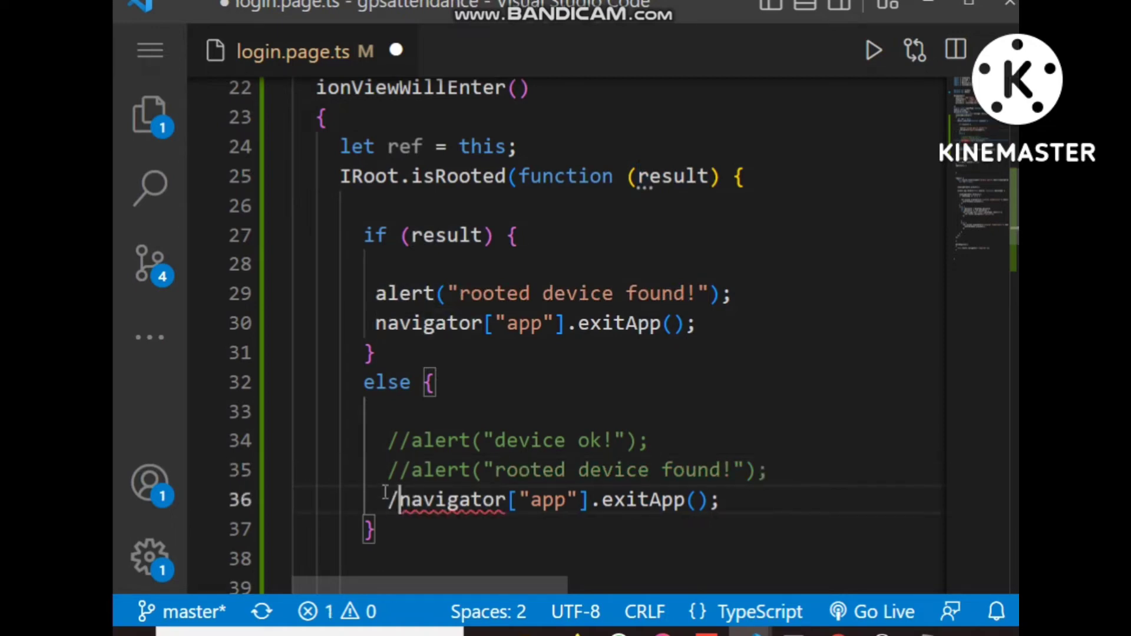
Enable the 'device ok!' alert in the else branch and comment out the rooted alert and exitApp lines
text(//)
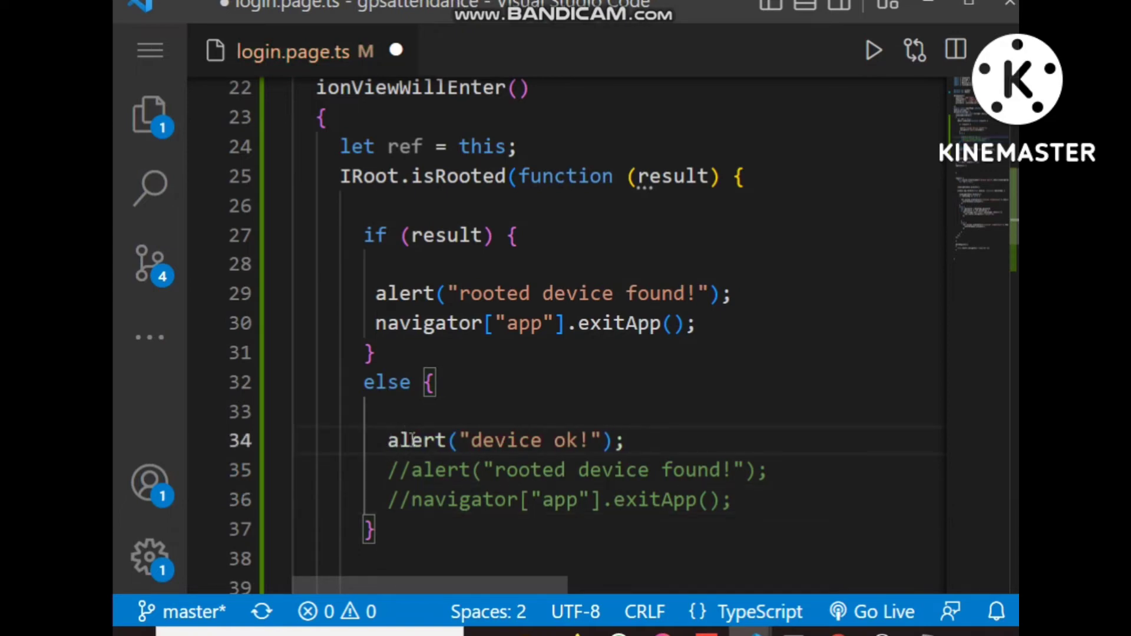
mouse_move(542, 371)
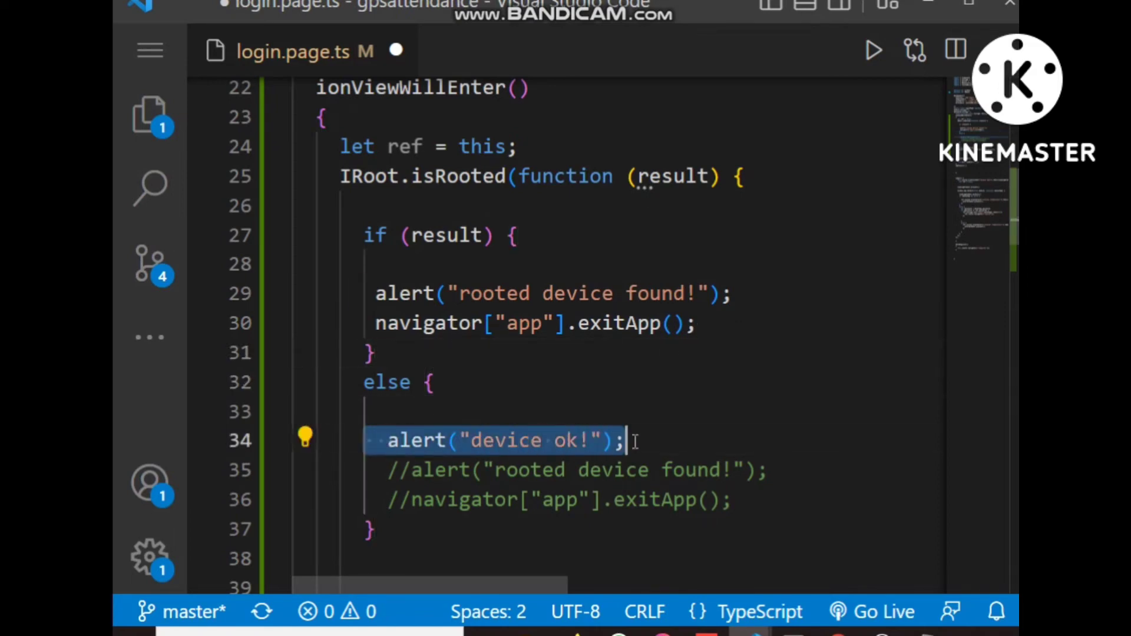
scroll(down, 3)
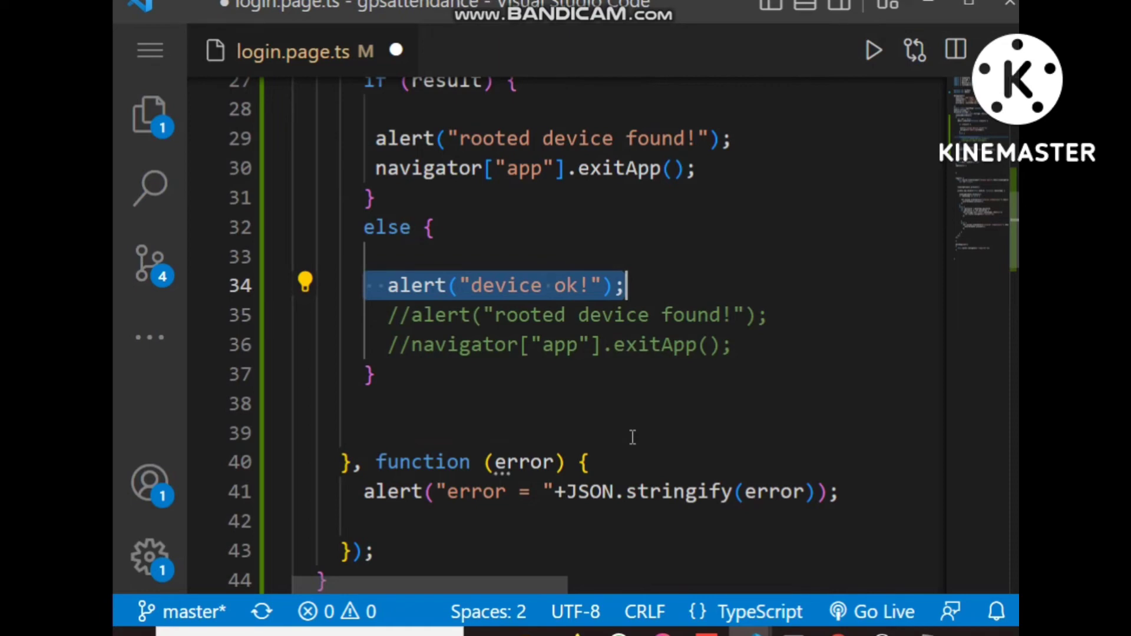
scroll(down, 3)
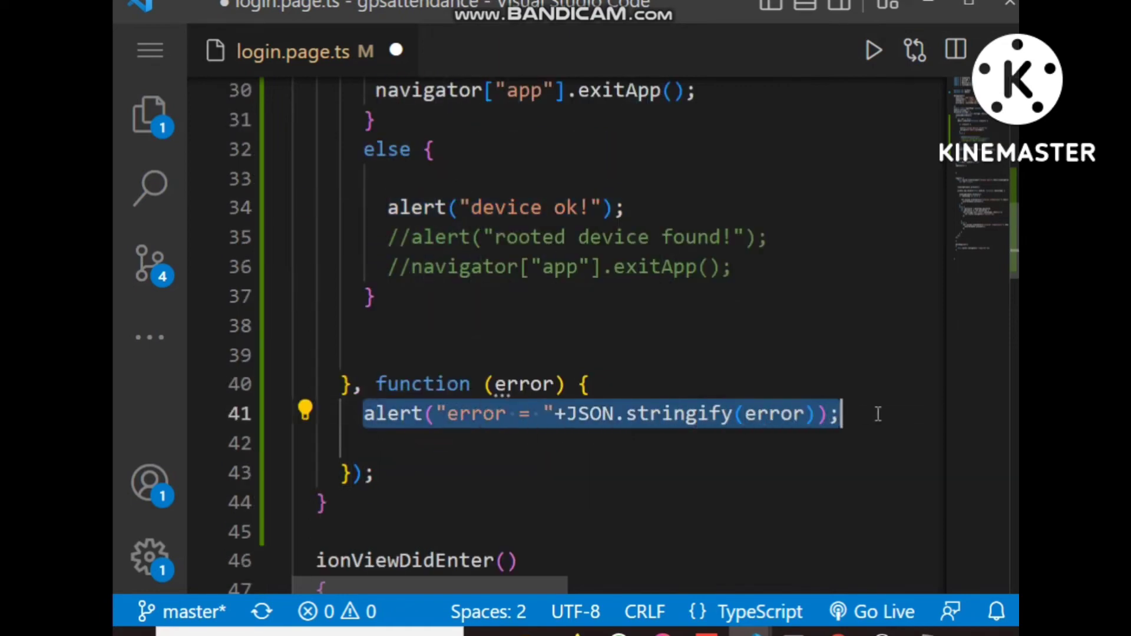
mouse_move(649, 414)
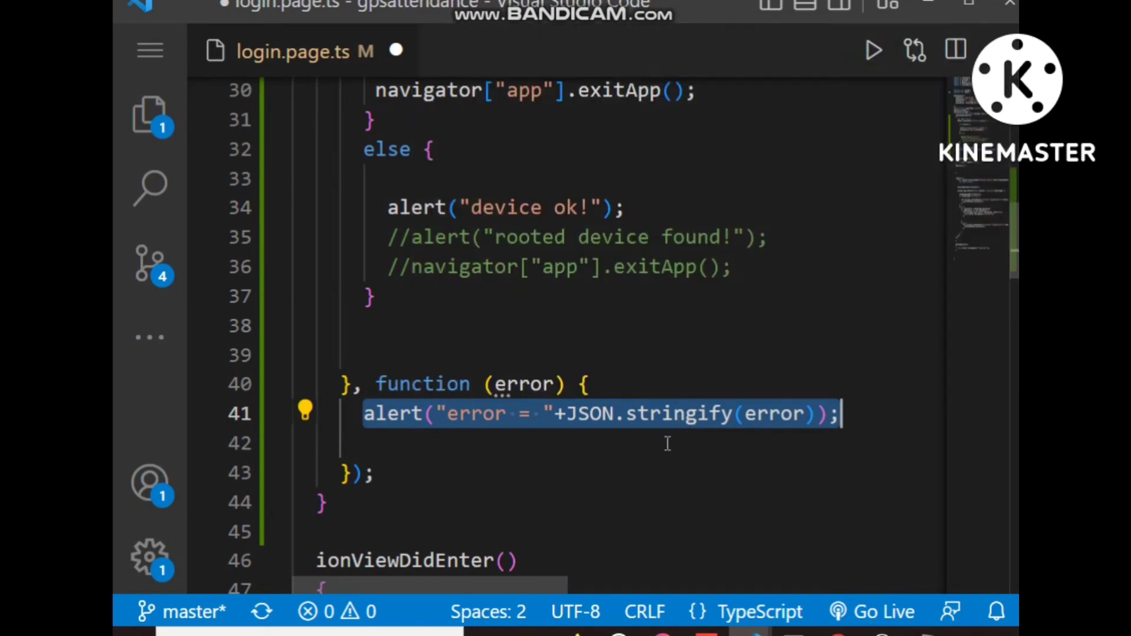
scroll(up, 3)
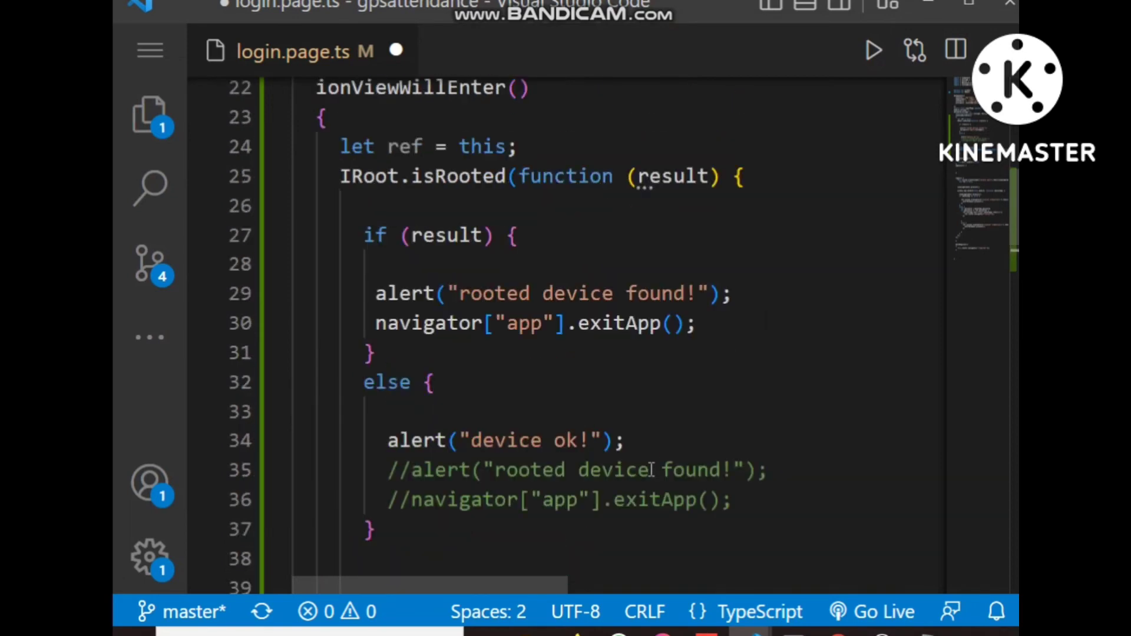